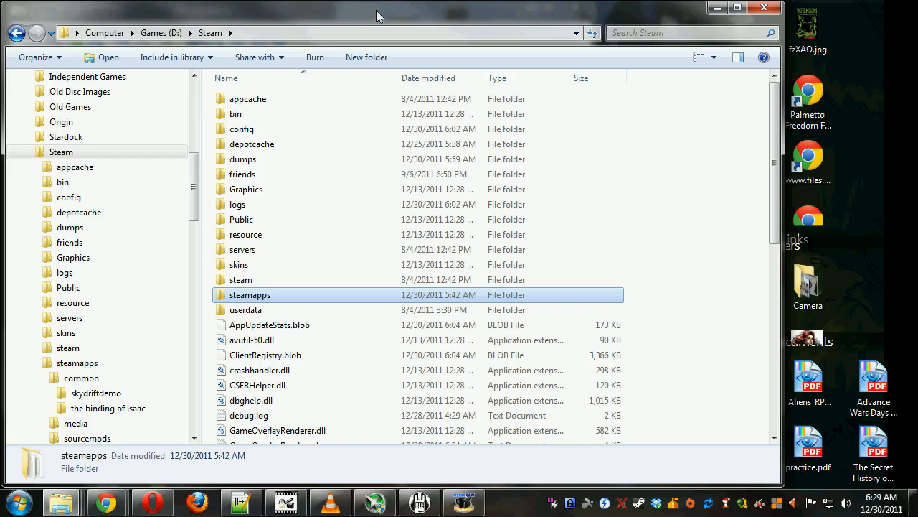
Navigate steam > steamapps > common and open the binding of isaac game folder
click(241, 279)
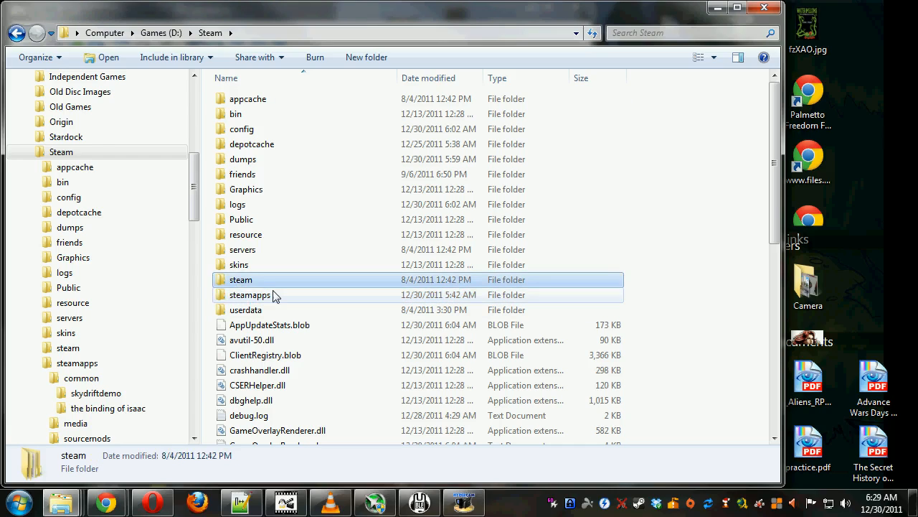
click(250, 295)
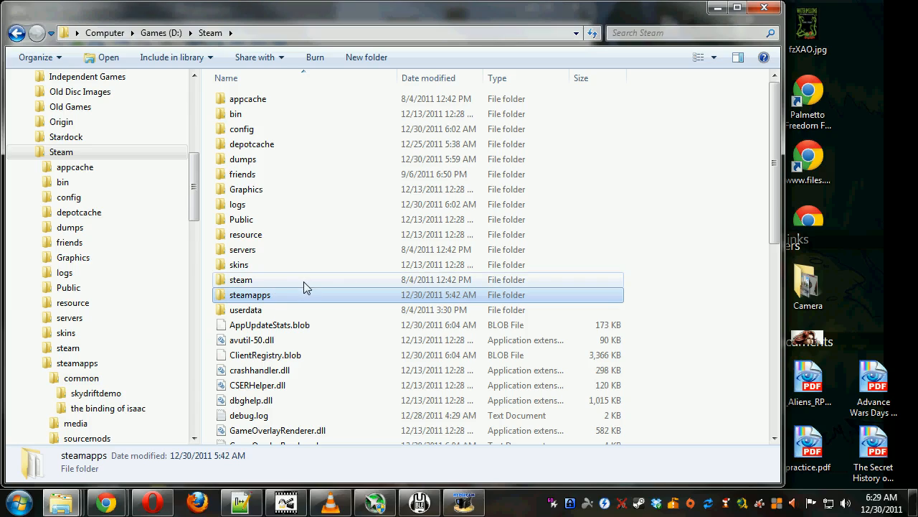
click(249, 295)
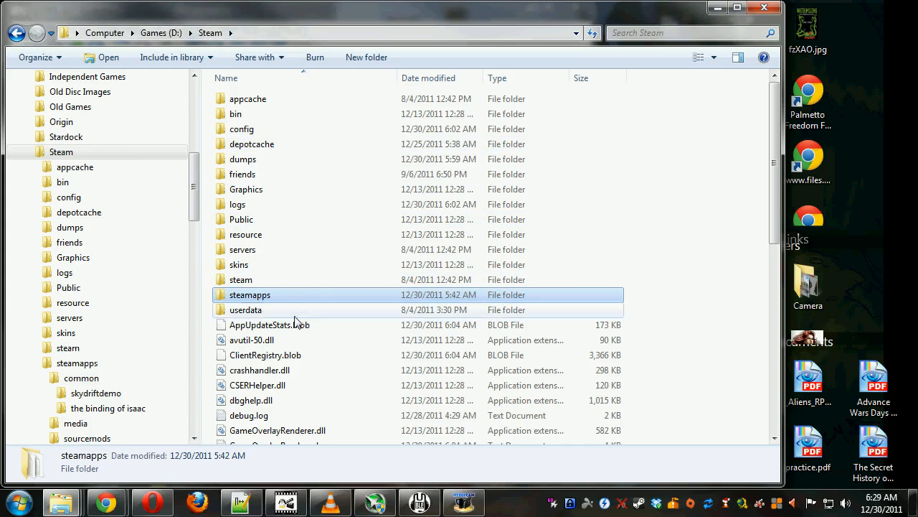
double_click(250, 294)
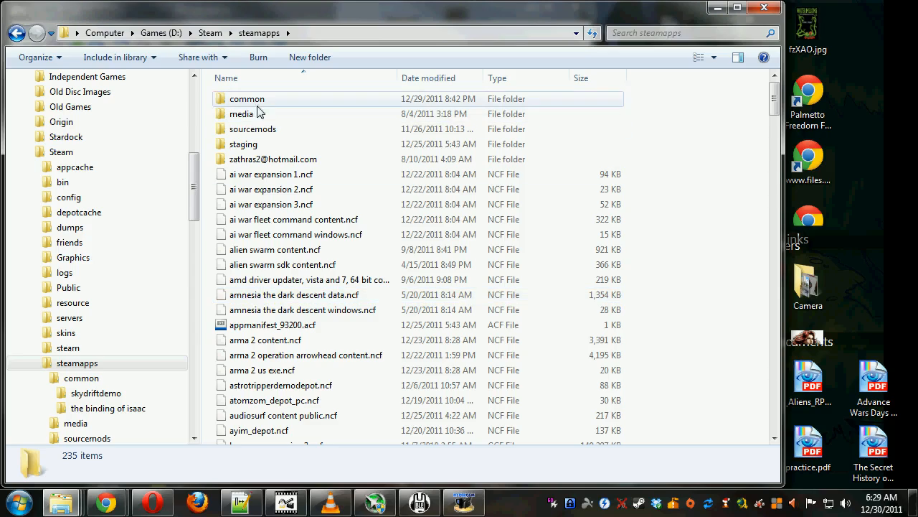
double_click(247, 98)
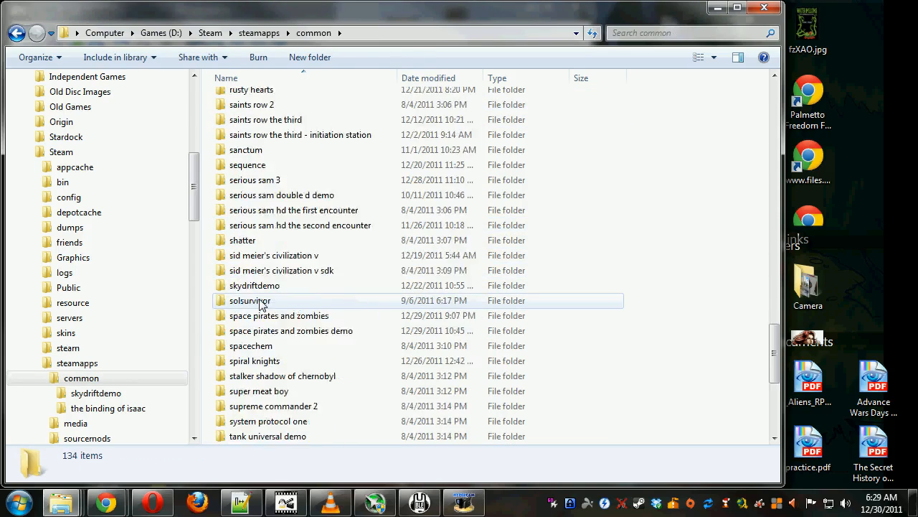
click(107, 407)
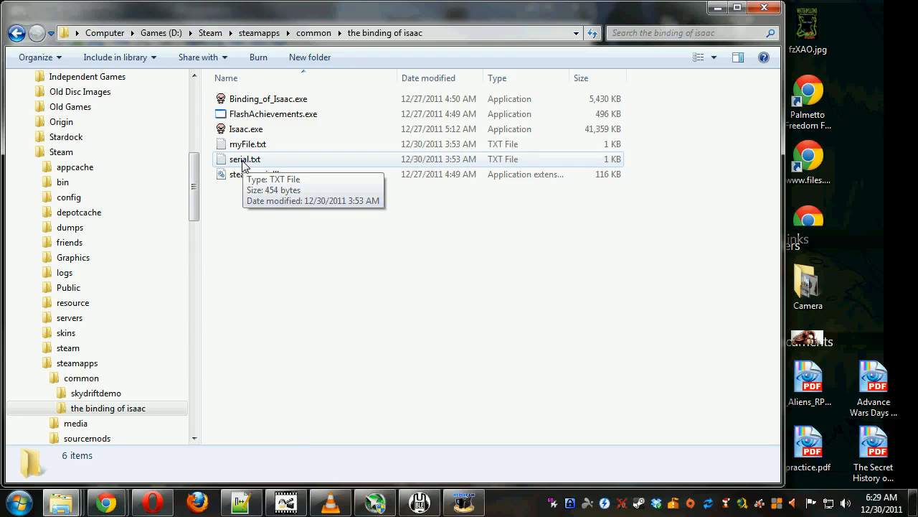
Open the game's serial.txt in Notepad via the right-click Open with menu
right_click(246, 158)
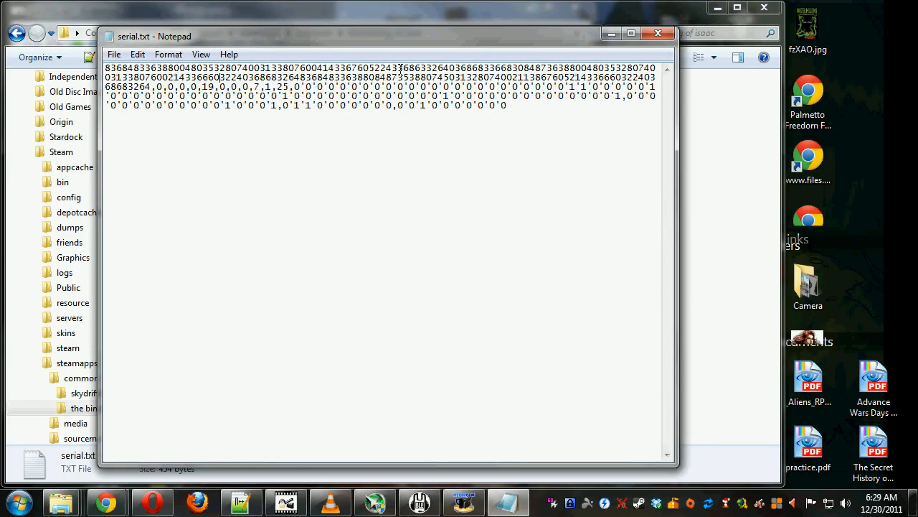
mouse_move(657, 34)
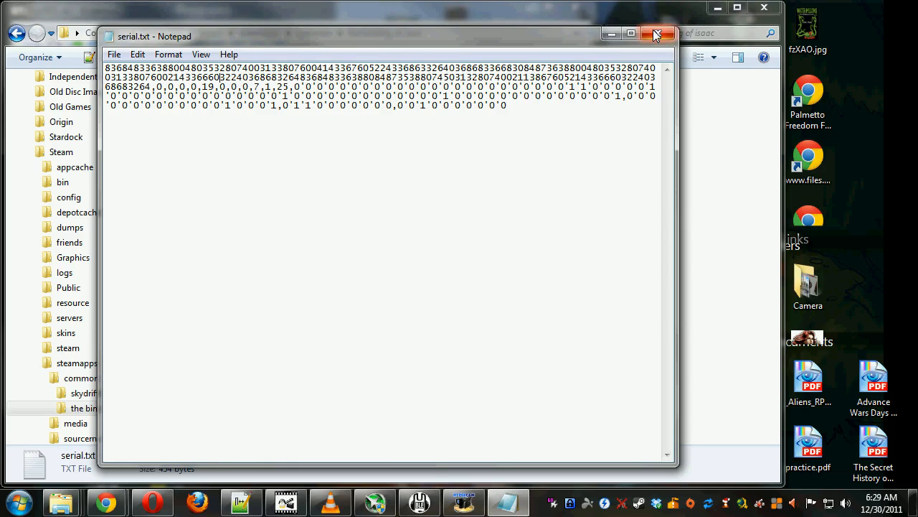
click(654, 35)
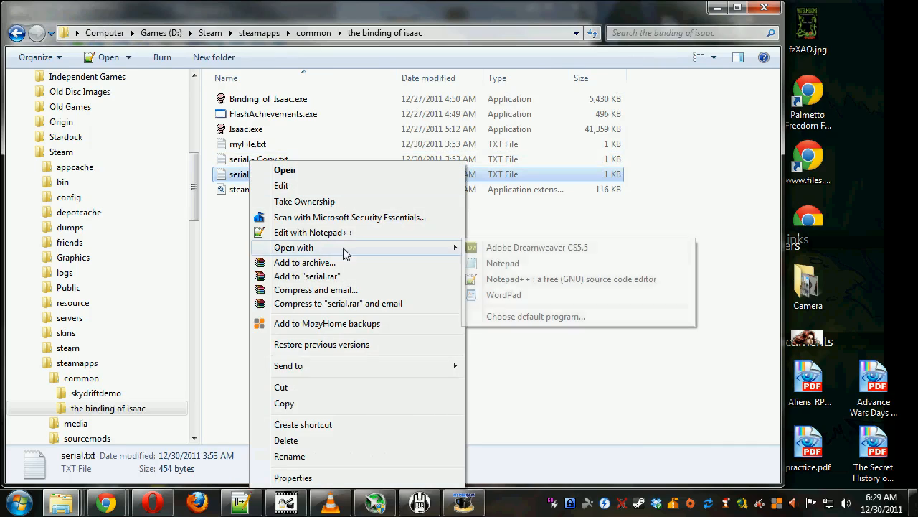
click(502, 262)
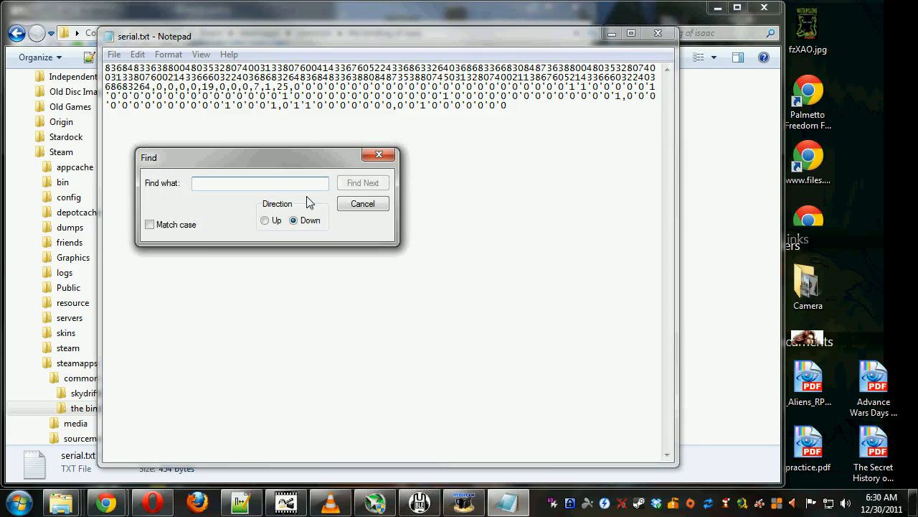
Search serial.txt for 63 without a match, then edit a number in the serial string
click(361, 182)
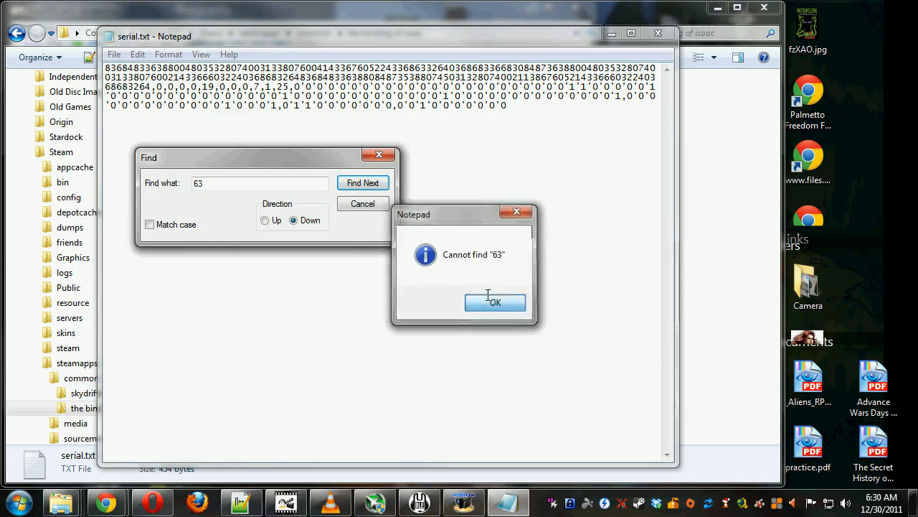
click(495, 302)
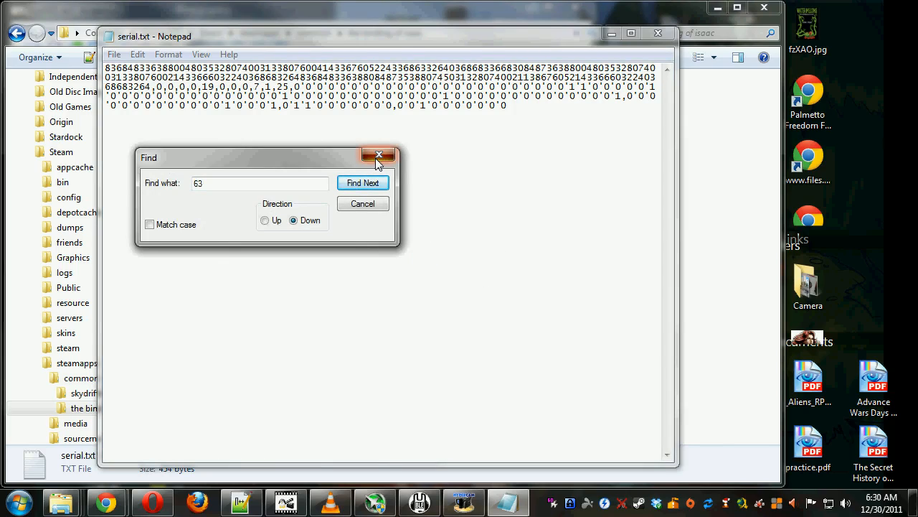
click(379, 155)
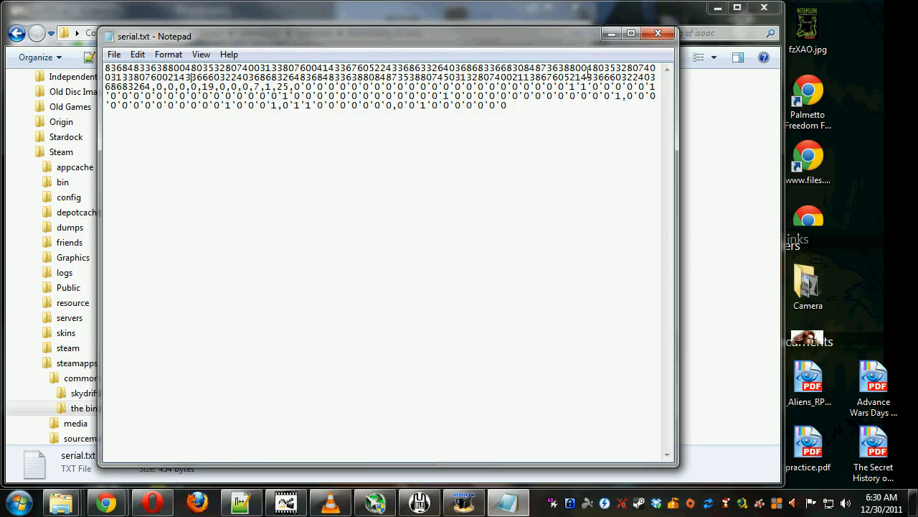
double_click(452, 78)
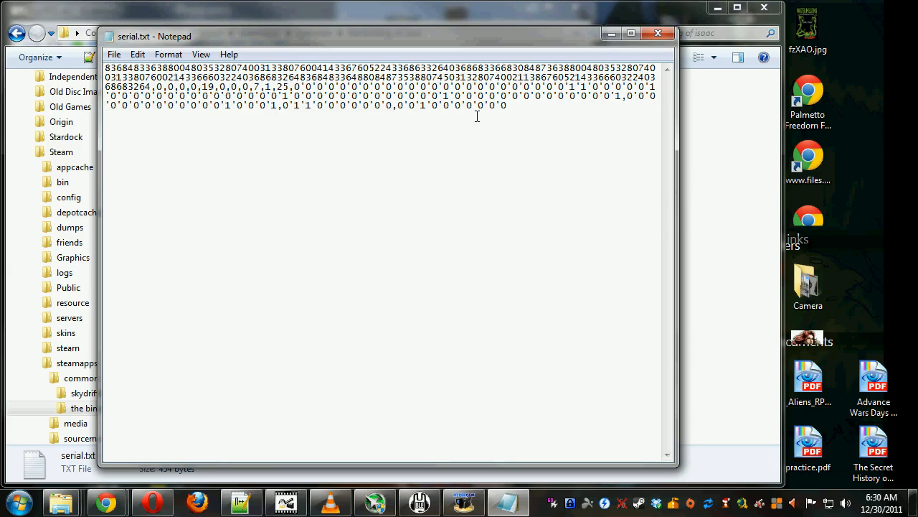
click(657, 33)
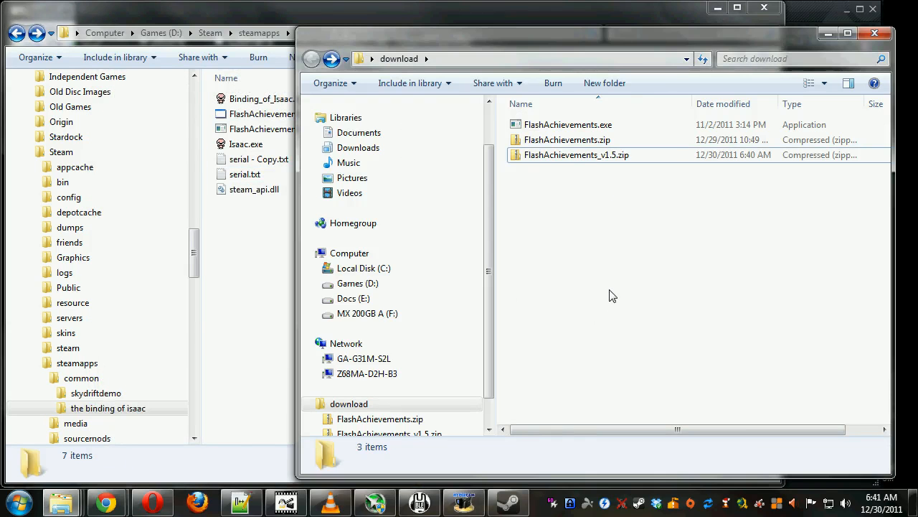
Extract FlashAchievements_v1.5.zip into the game folder, replacing the existing FlashAchievements.exe
right_click(577, 155)
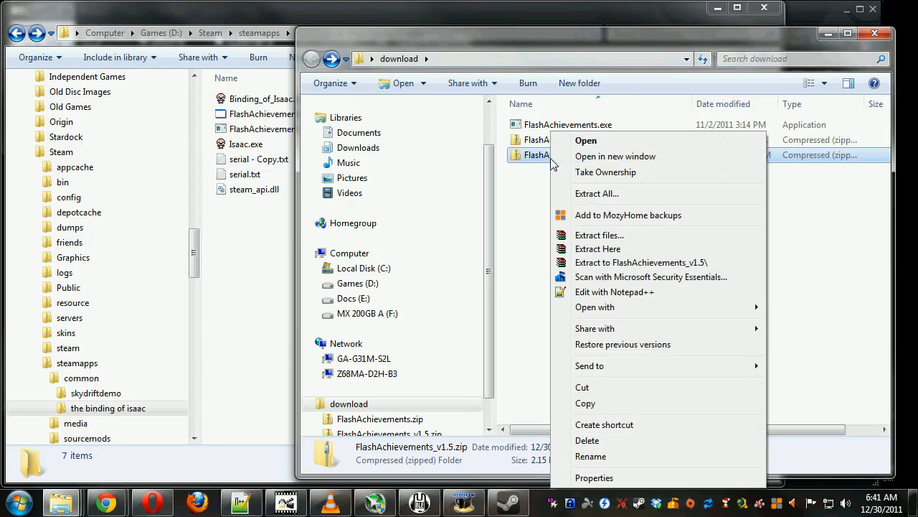
click(597, 248)
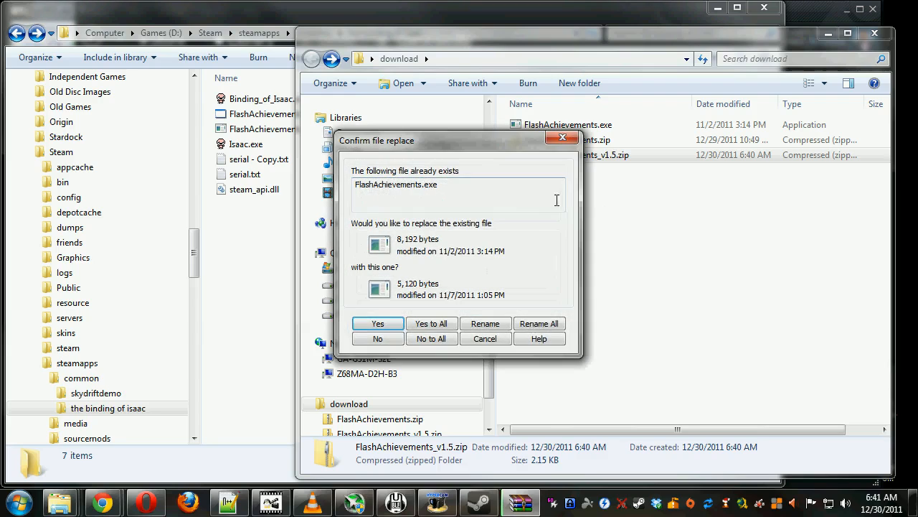
click(378, 322)
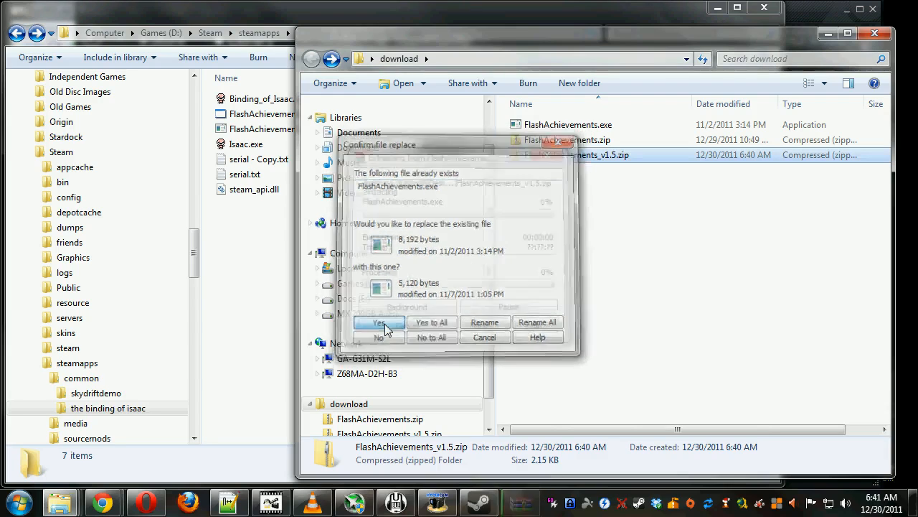
Return to the game folder, select the main executable and switch to the Steam games library
click(378, 322)
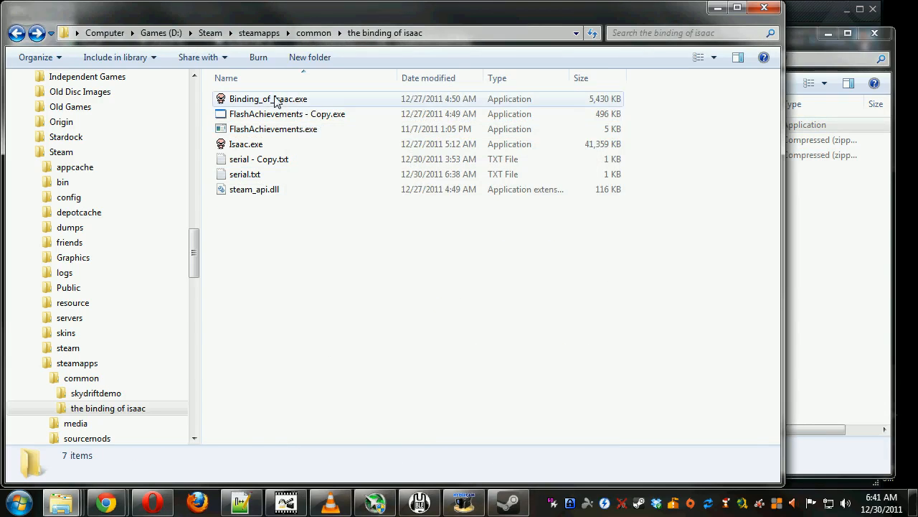
click(268, 99)
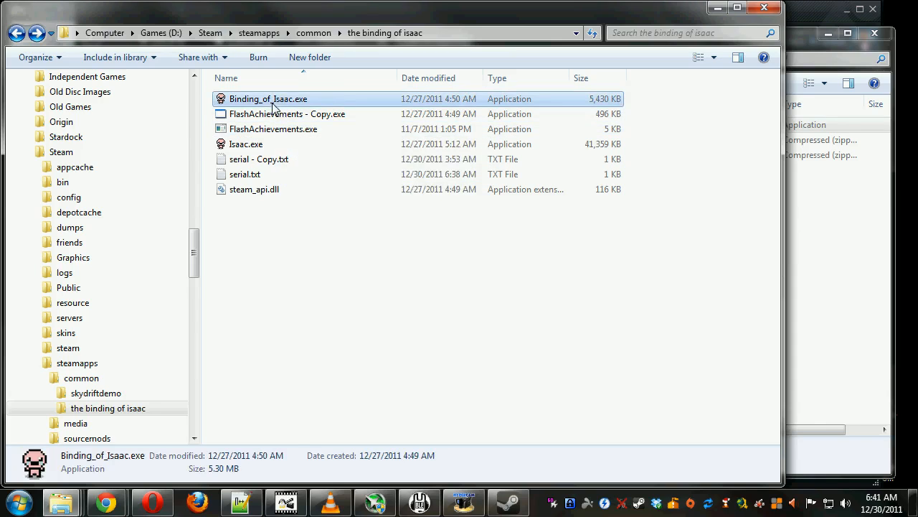
click(244, 173)
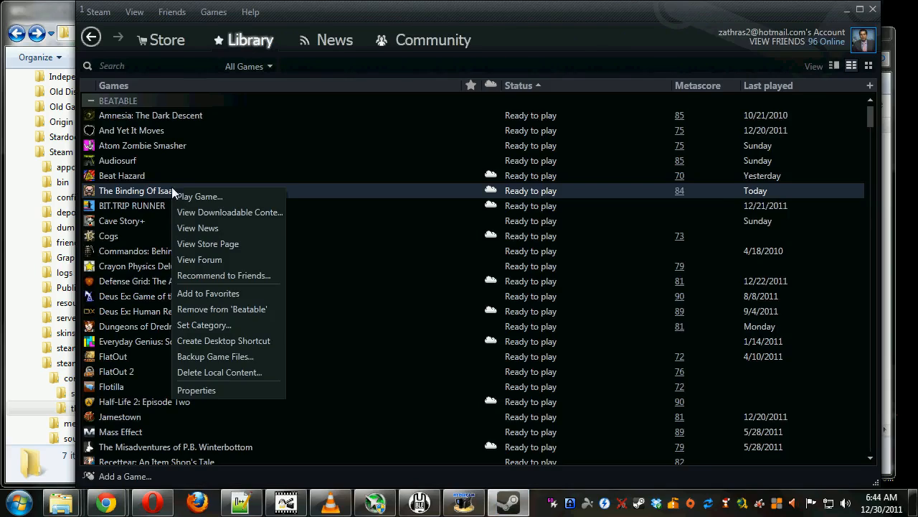
click(196, 390)
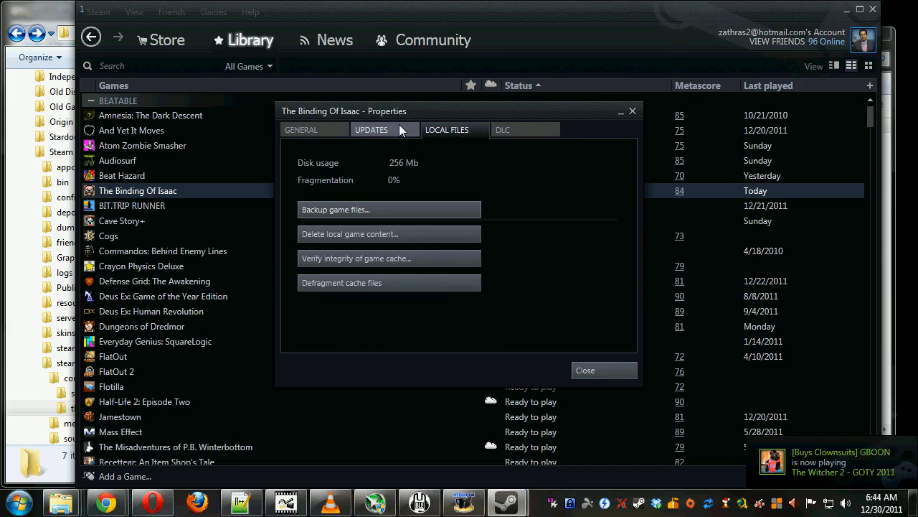
click(371, 129)
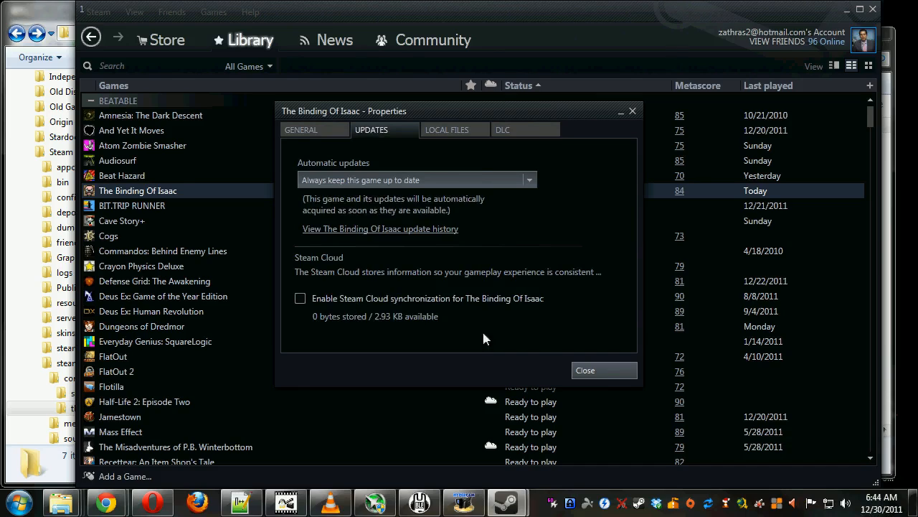
click(585, 370)
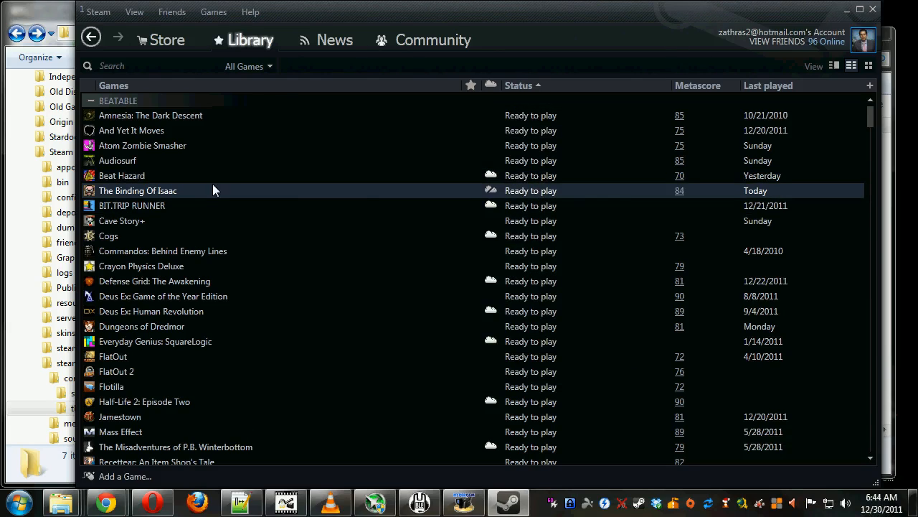
mouse_move(132, 194)
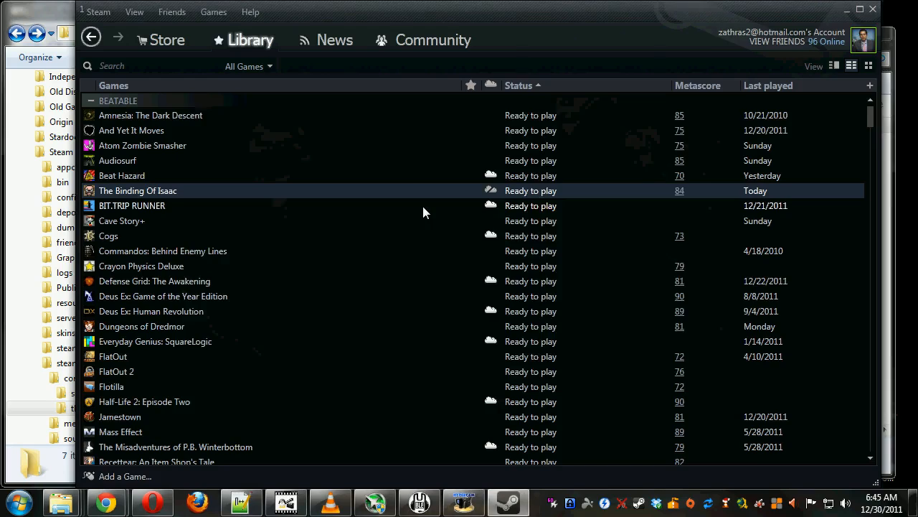
Launch The Binding of Isaac from Steam, let the achievement unlock, and return to the title screen
double_click(137, 190)
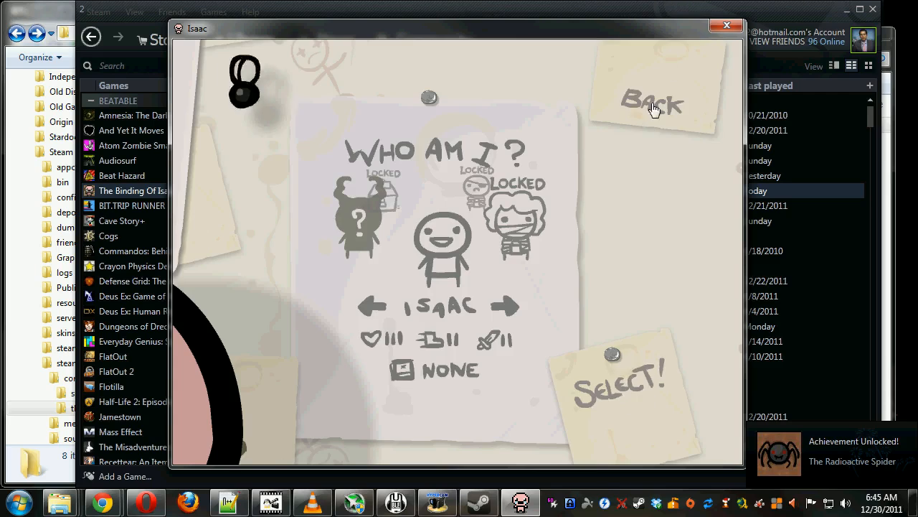
click(651, 101)
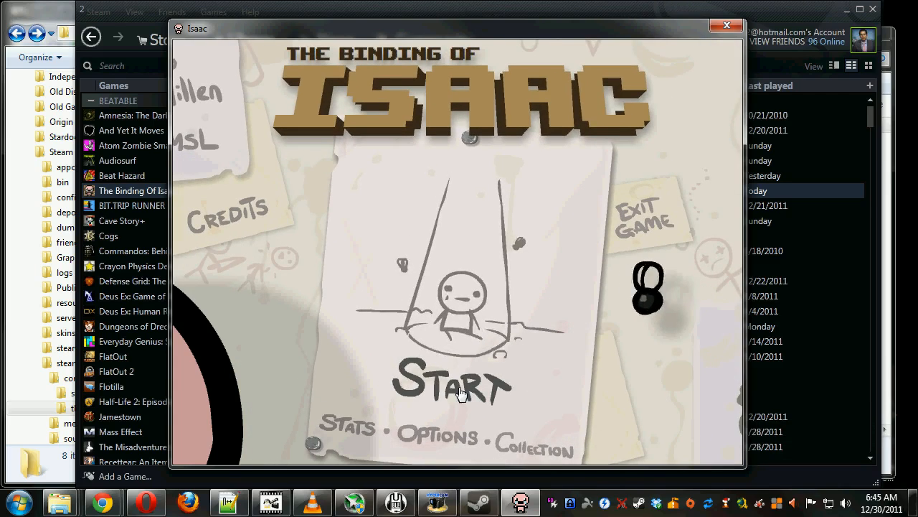
mouse_move(631, 215)
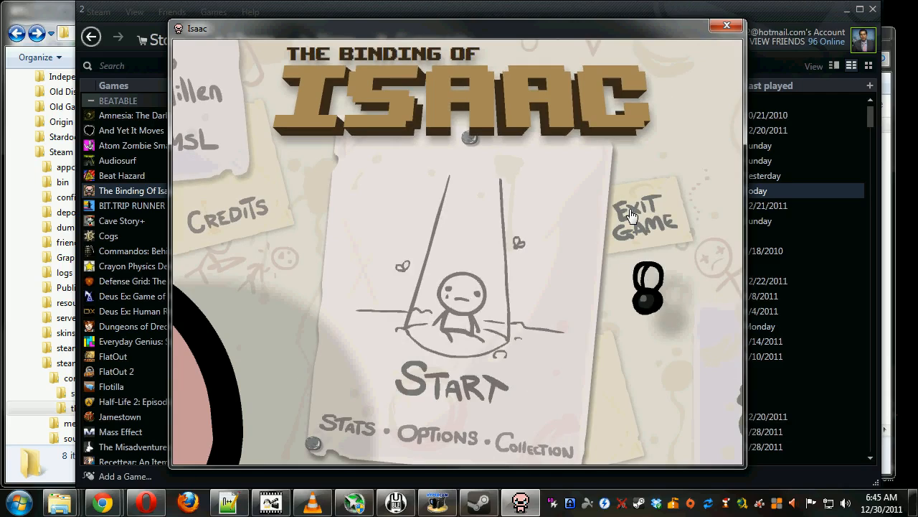